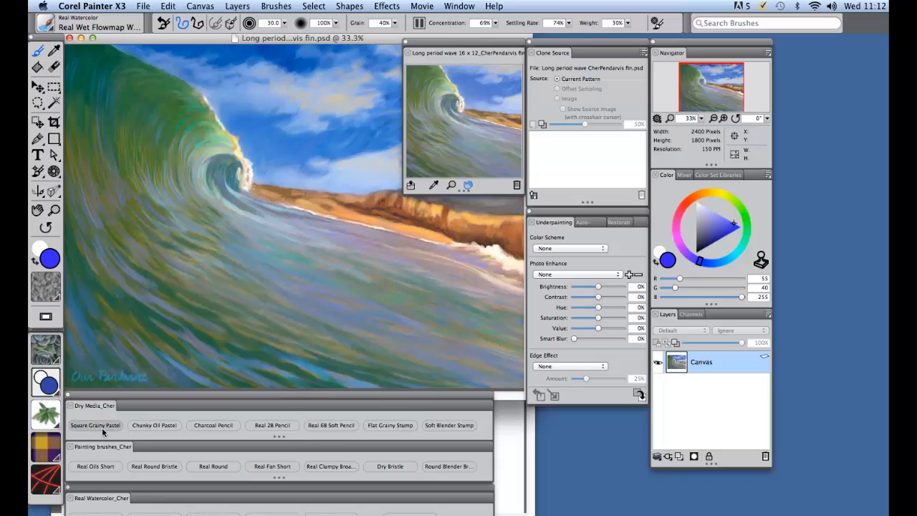
- Pick the Square Grainy Pastel brush from the Dry Media custom palette
click(95, 424)
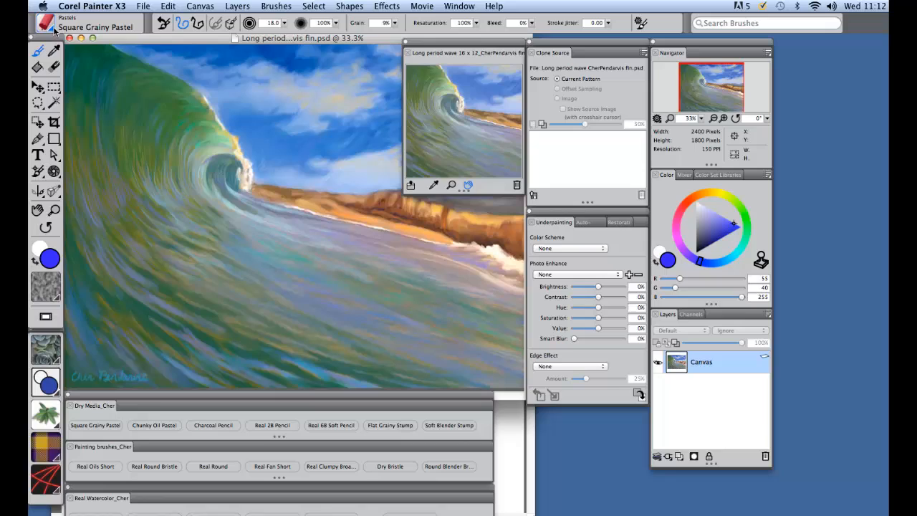
click(55, 26)
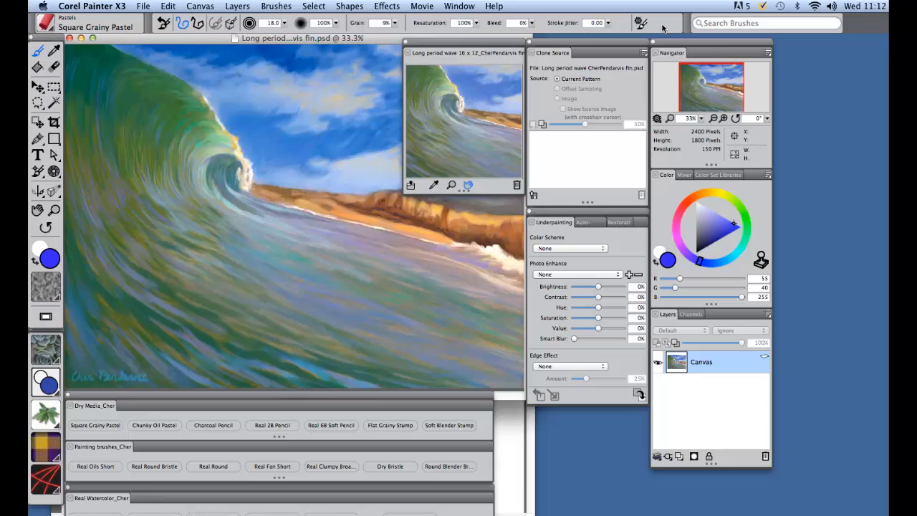
mouse_move(713, 23)
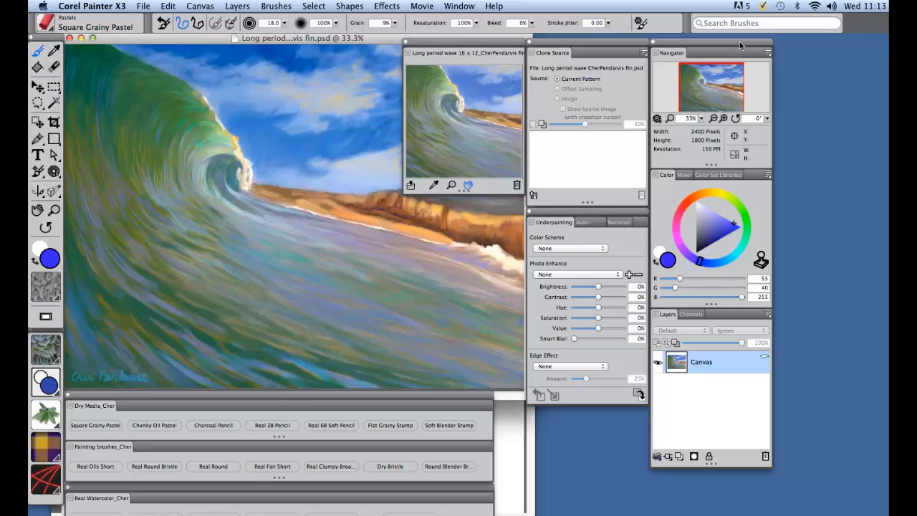
mouse_move(667, 195)
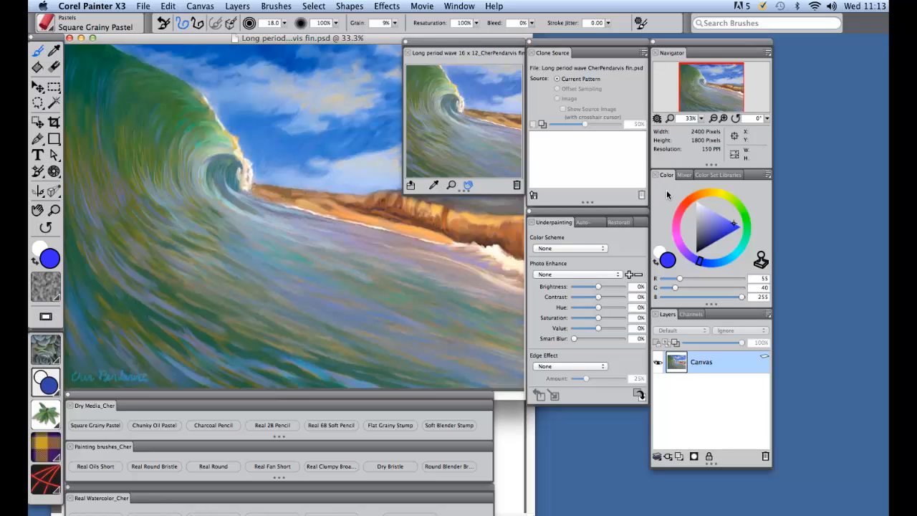
click(716, 175)
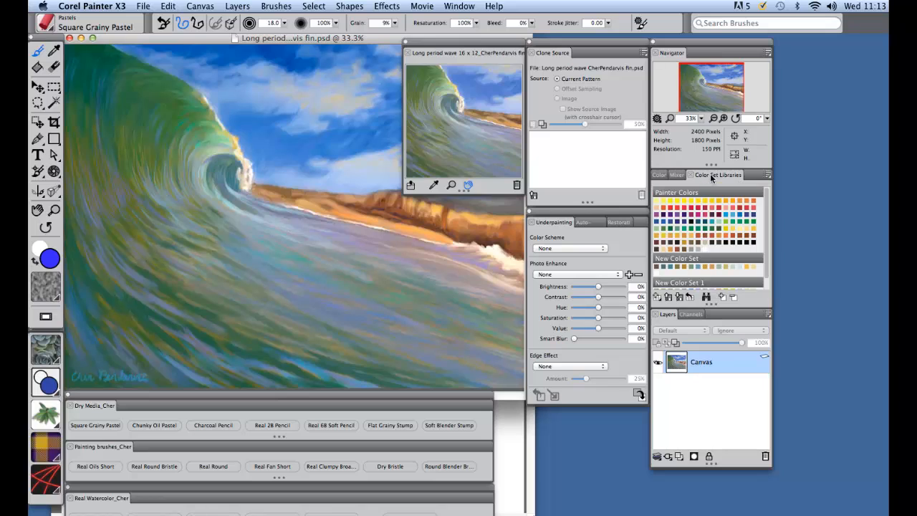
click(667, 175)
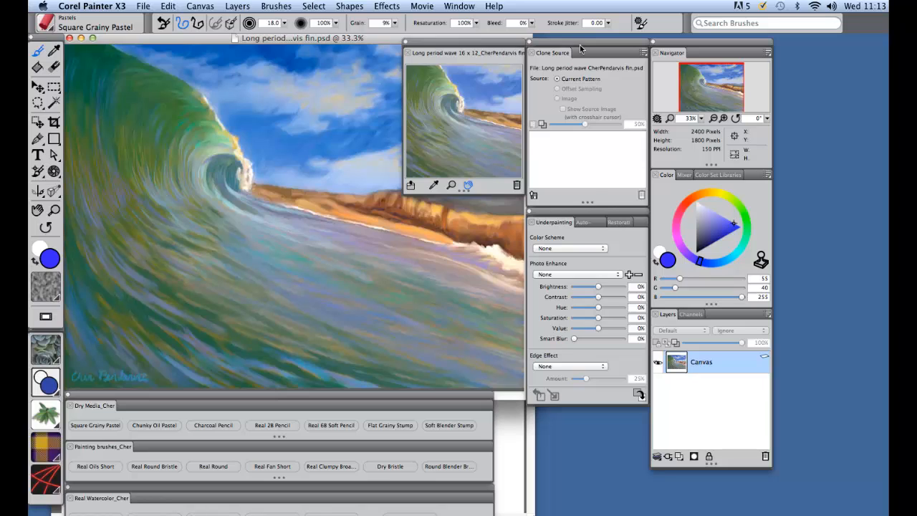
mouse_move(562, 222)
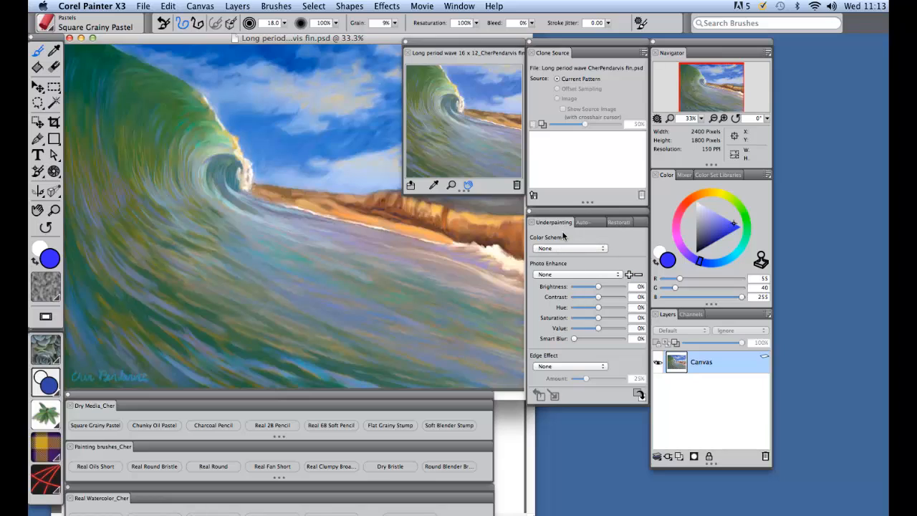
mouse_move(558, 222)
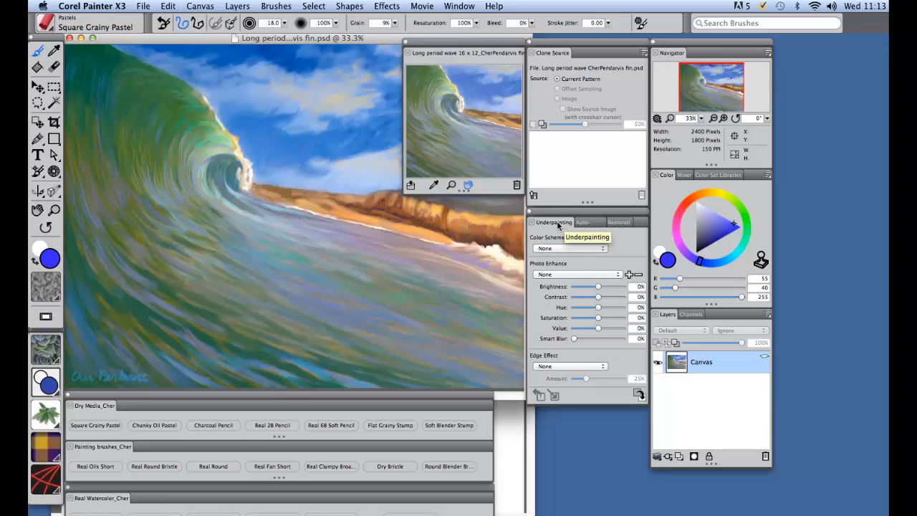
click(582, 222)
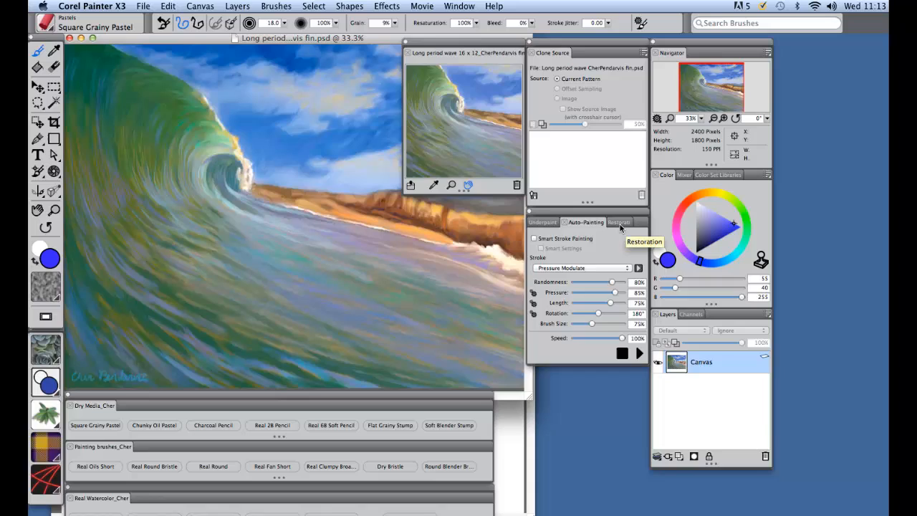
click(541, 221)
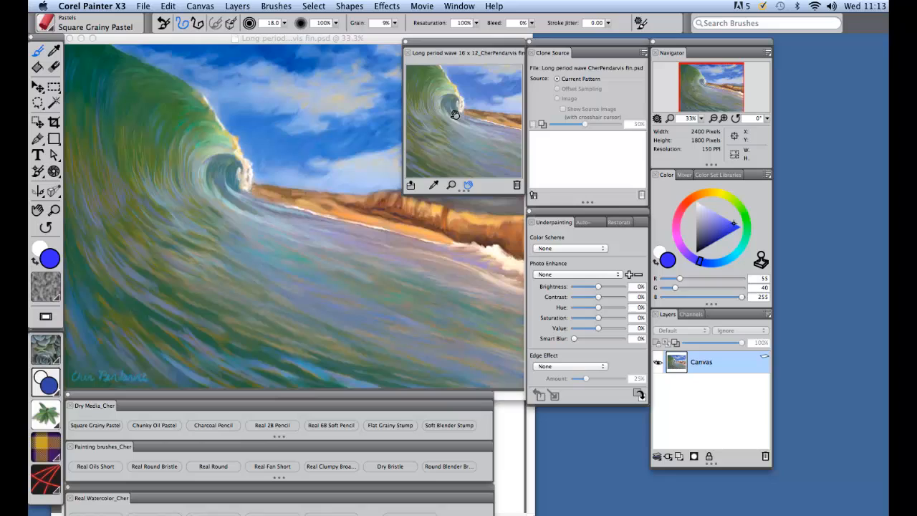
mouse_move(409, 185)
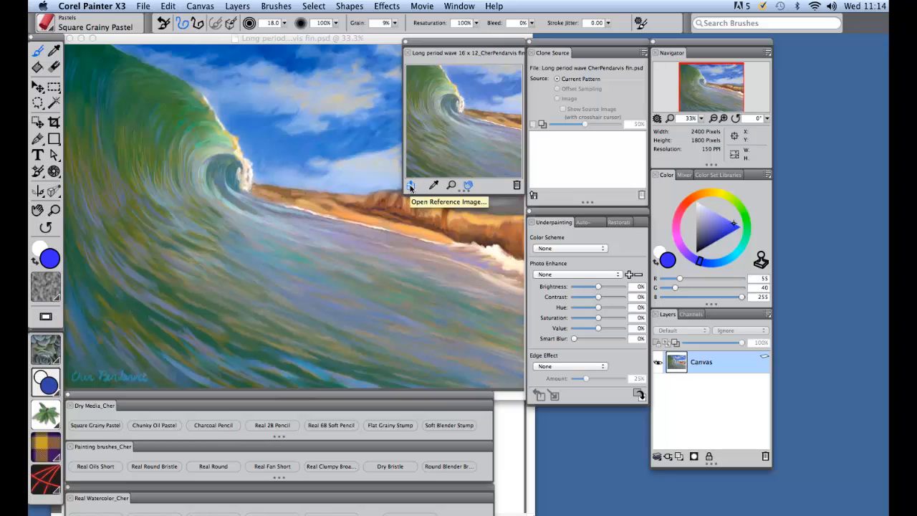
mouse_move(432, 185)
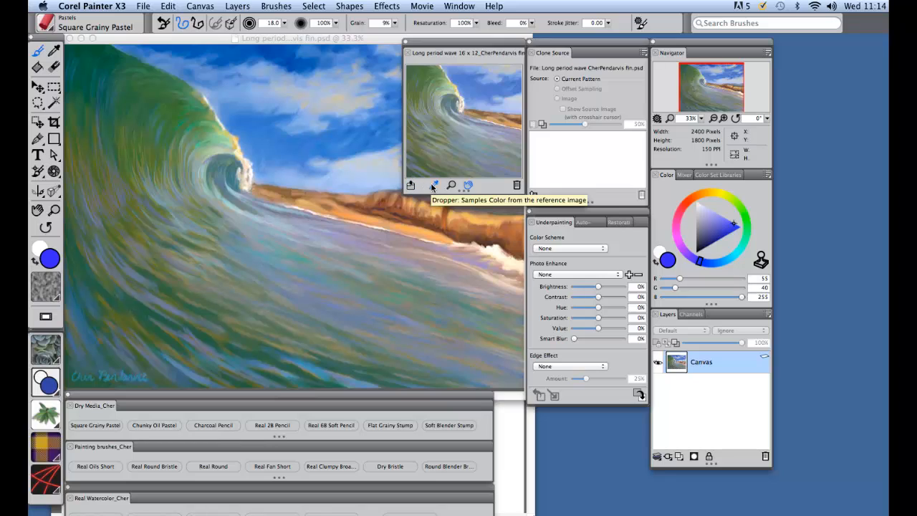
mouse_move(451, 185)
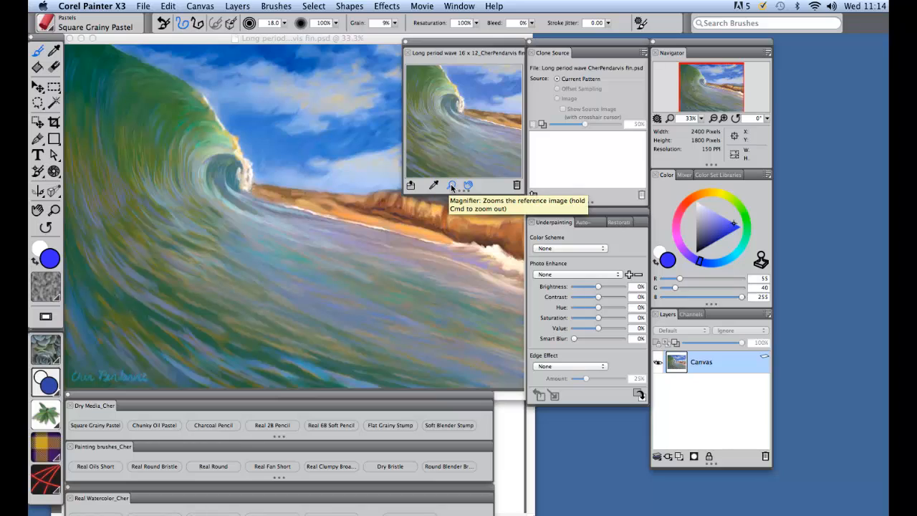
mouse_move(467, 186)
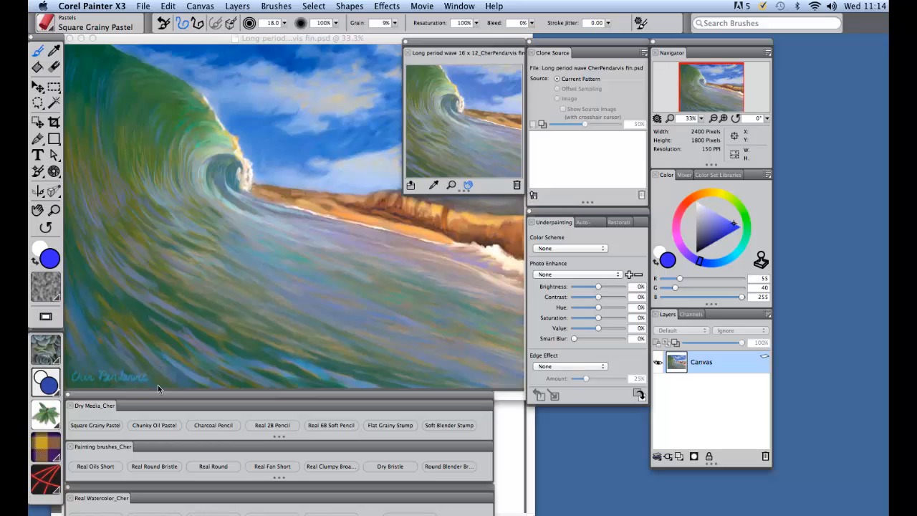
mouse_move(146, 399)
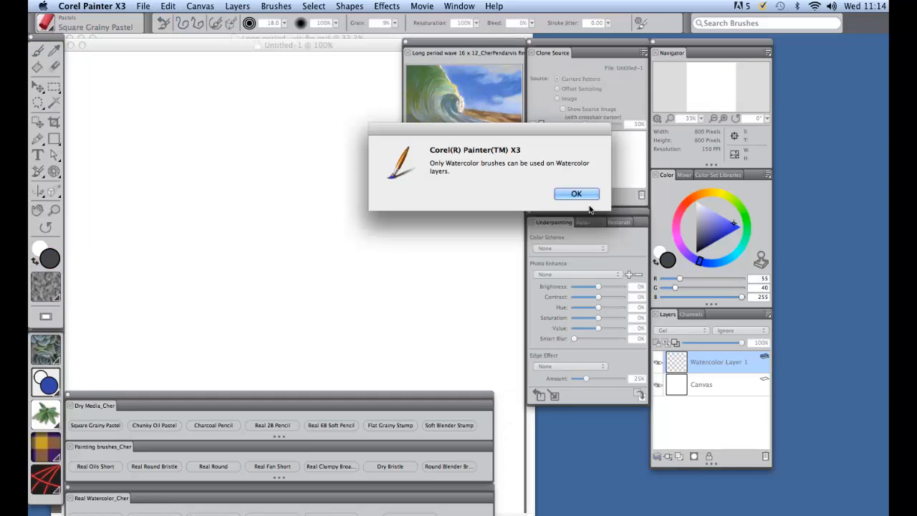
- Dismiss the watercolor alert and delete Watercolor Layer 1, leaving only the Canvas layer
click(577, 193)
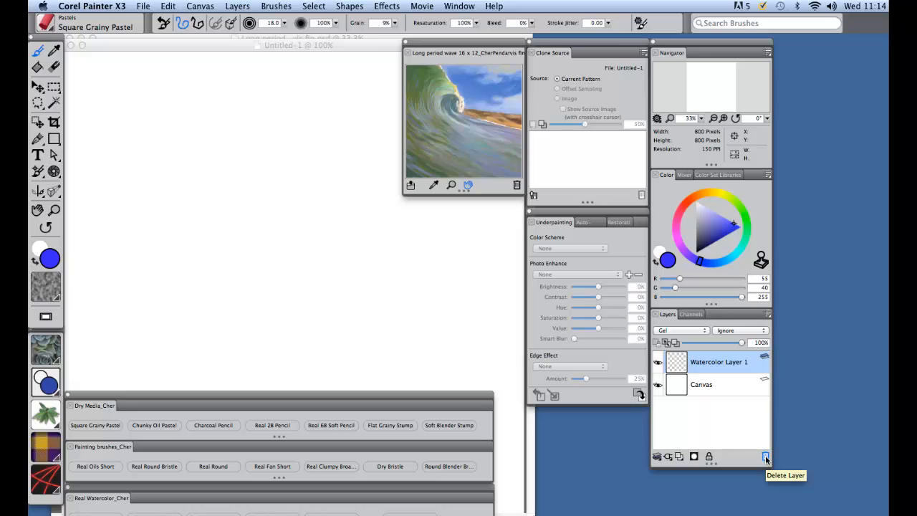
click(765, 456)
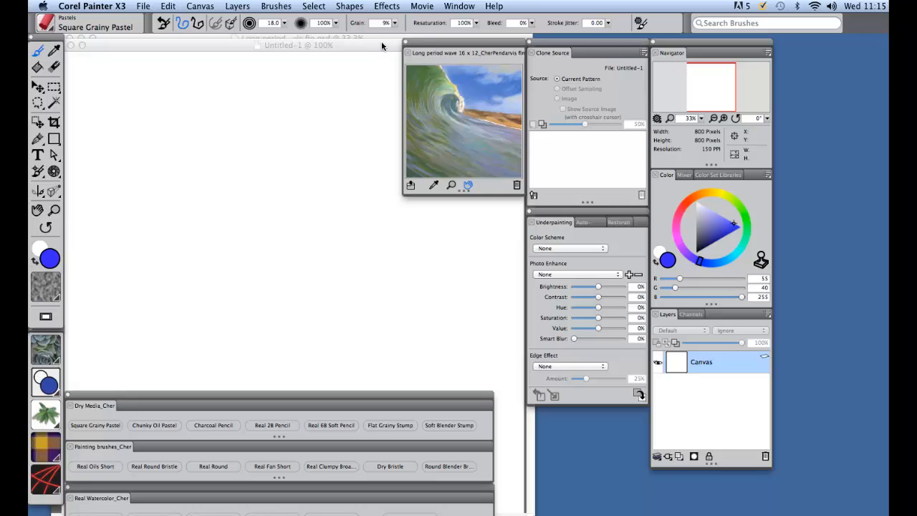
- Apply the saved custom default layout from Window > Arrange Palettes
click(459, 6)
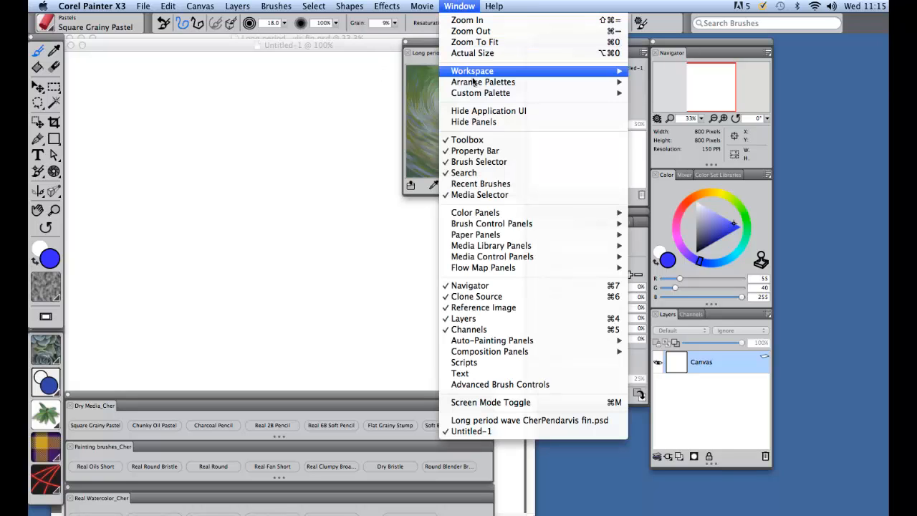
mouse_move(483, 80)
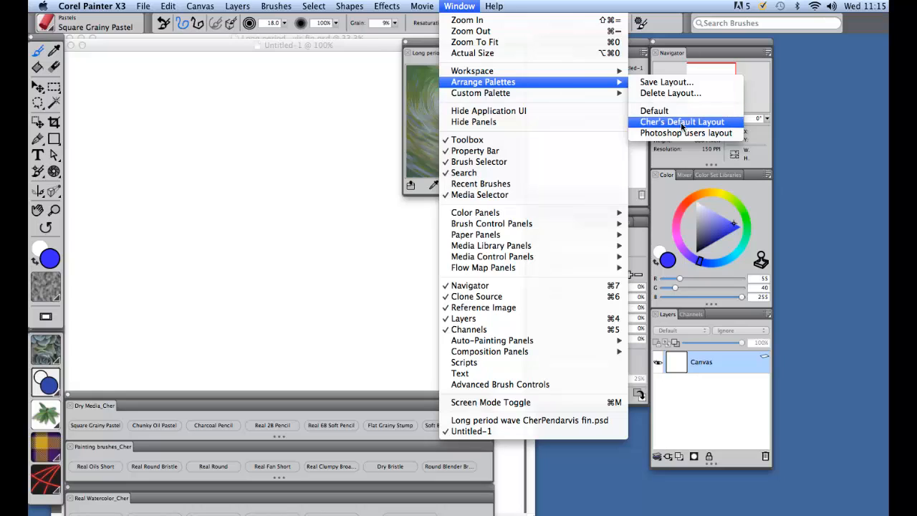
mouse_move(685, 134)
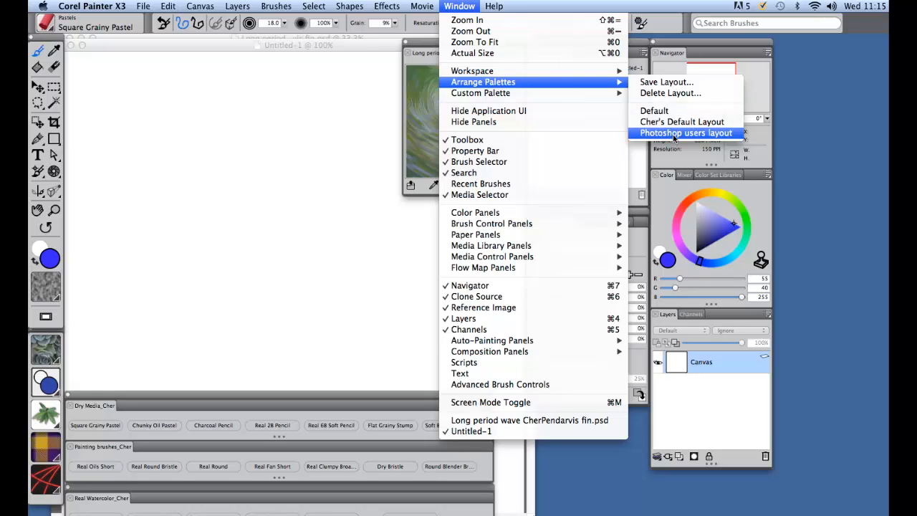
mouse_move(681, 120)
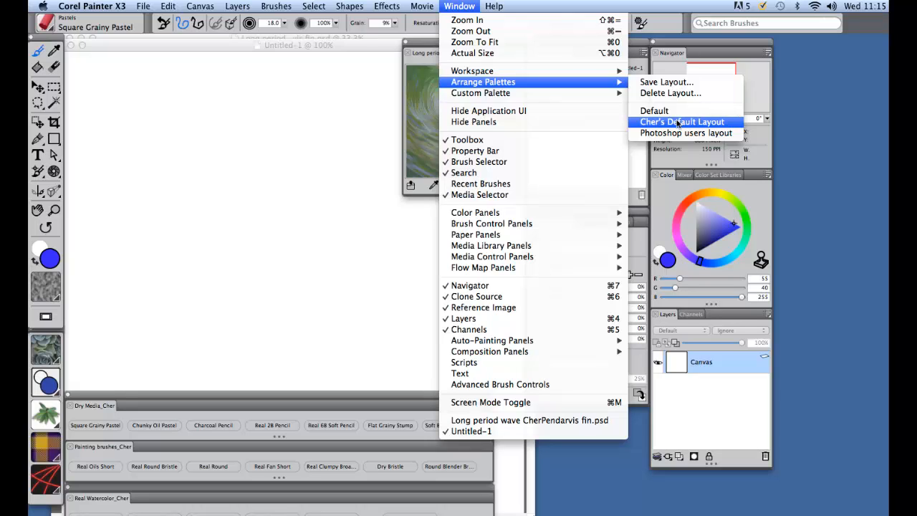
click(682, 121)
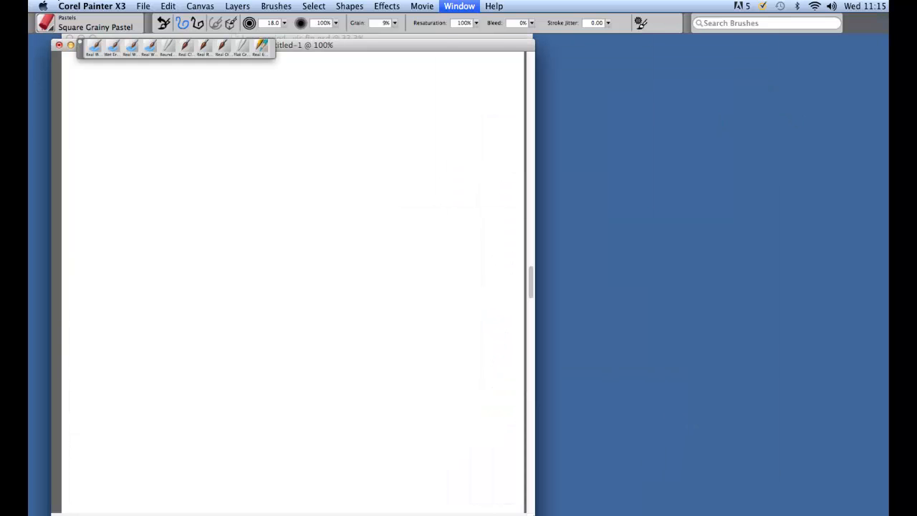
click(459, 5)
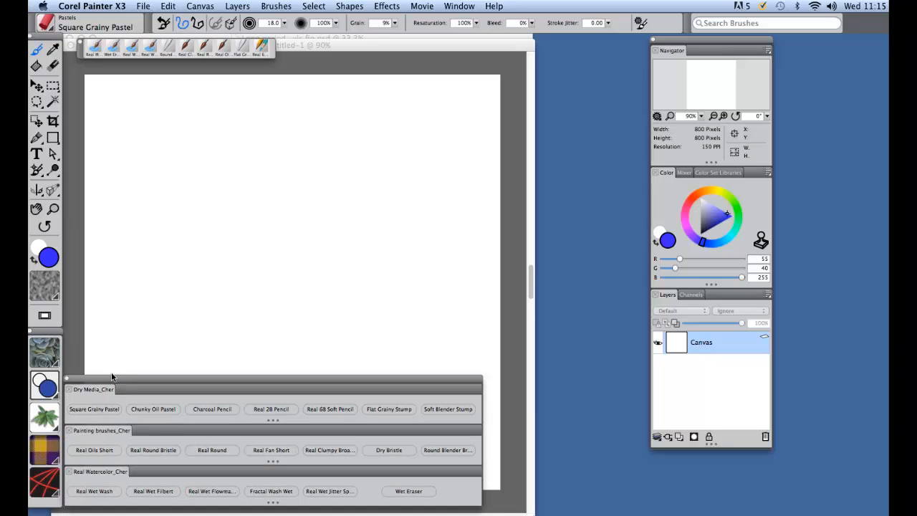
mouse_move(149, 234)
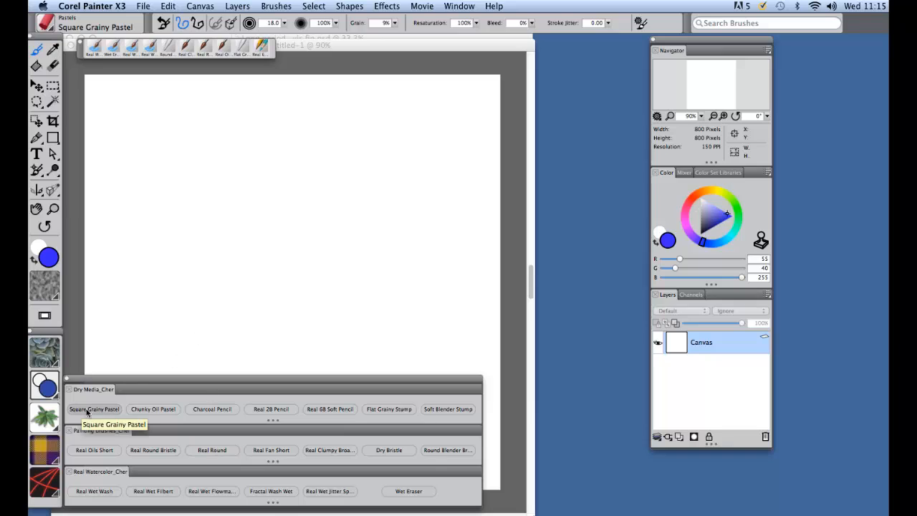
mouse_move(140, 96)
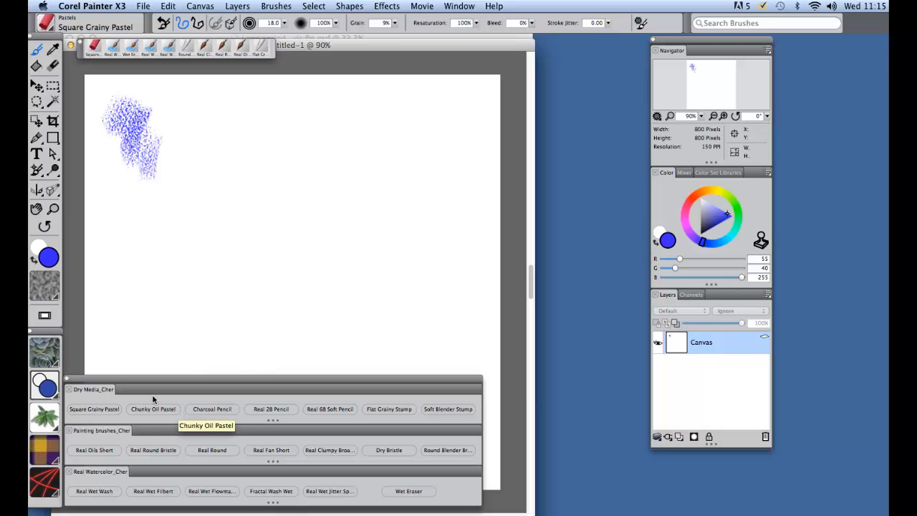
- Try Chunky Oil Pastel and Real 6B Soft Pencil with loops and gray shading, then pick the Flat Grainy Stump
click(152, 408)
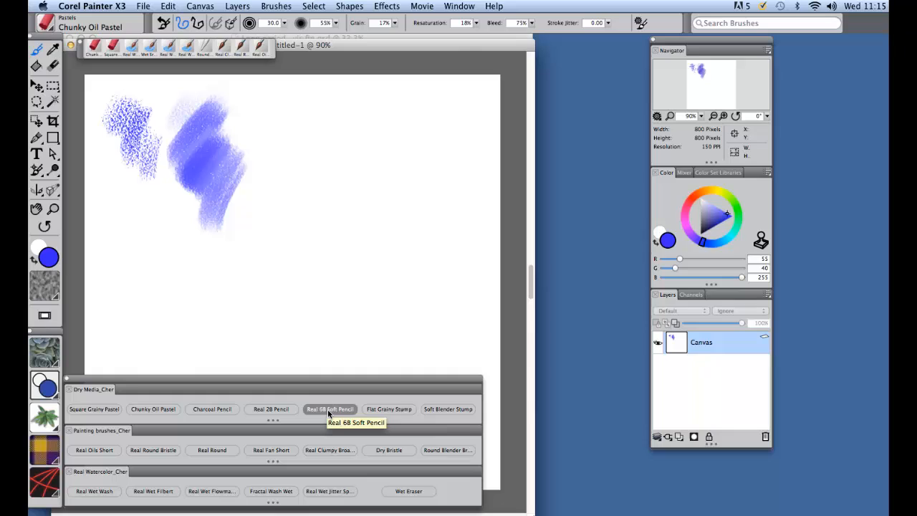
click(329, 410)
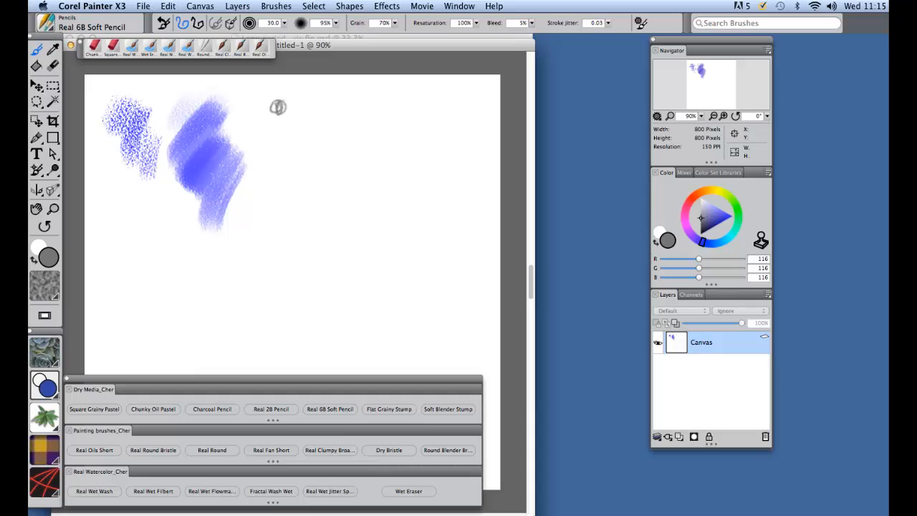
drag(278, 106, 419, 86)
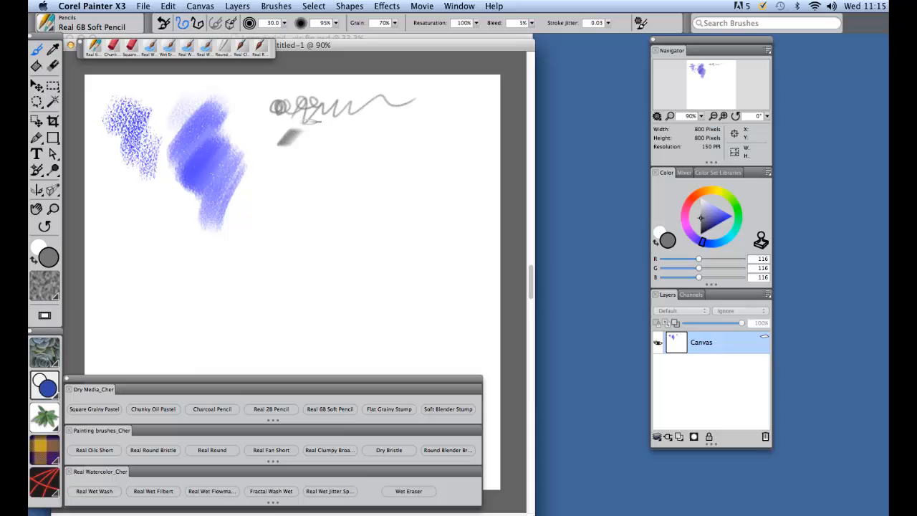
drag(284, 132, 401, 141)
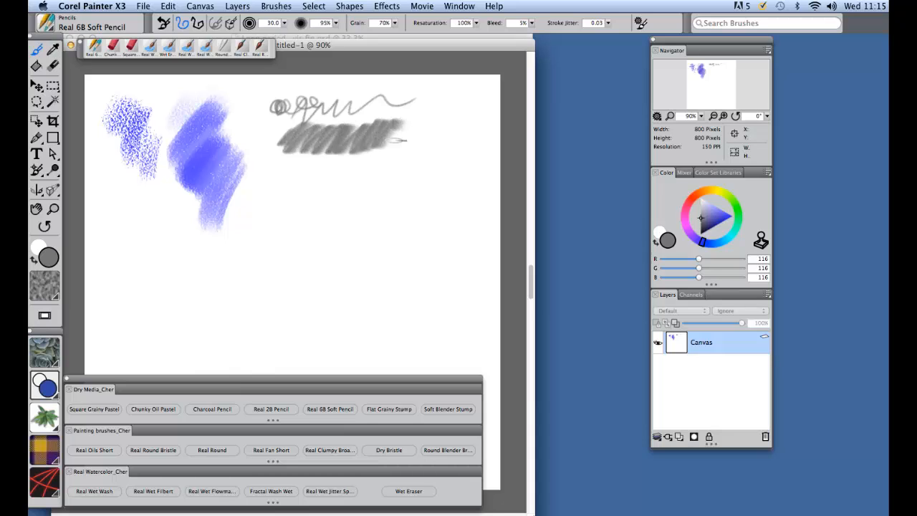
drag(379, 140, 430, 118)
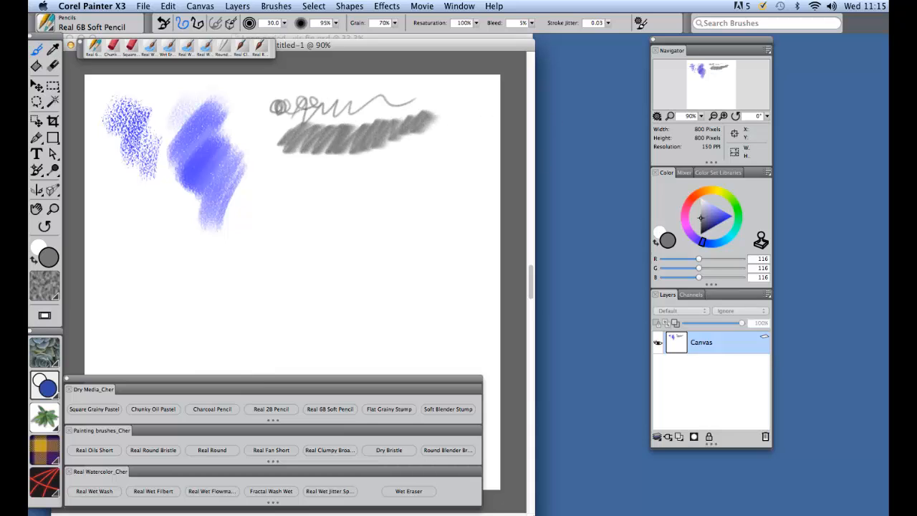
mouse_move(390, 410)
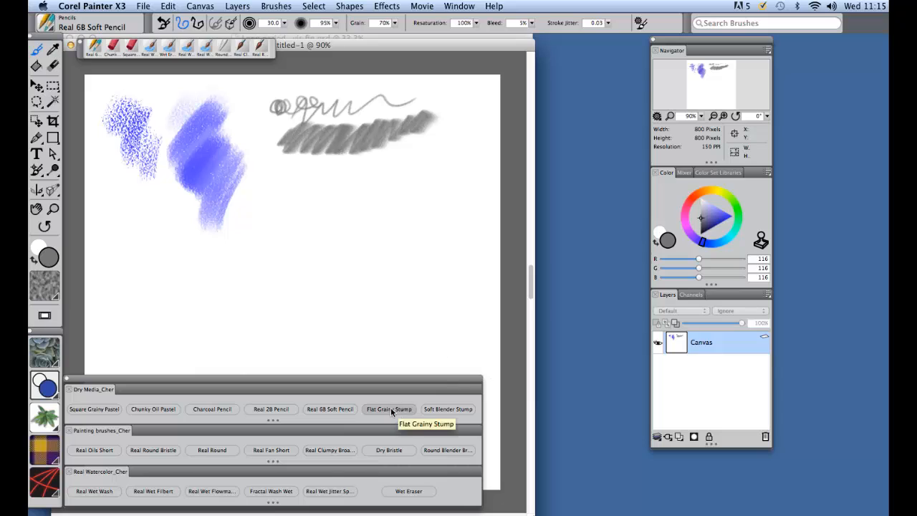
click(388, 410)
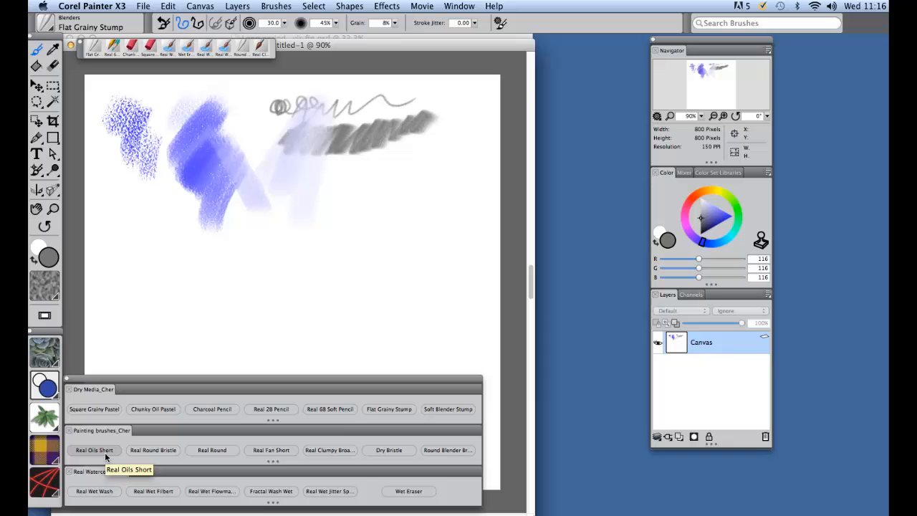
- Paint blue Real Oils Short strokes across the middle and smudge them together
click(94, 450)
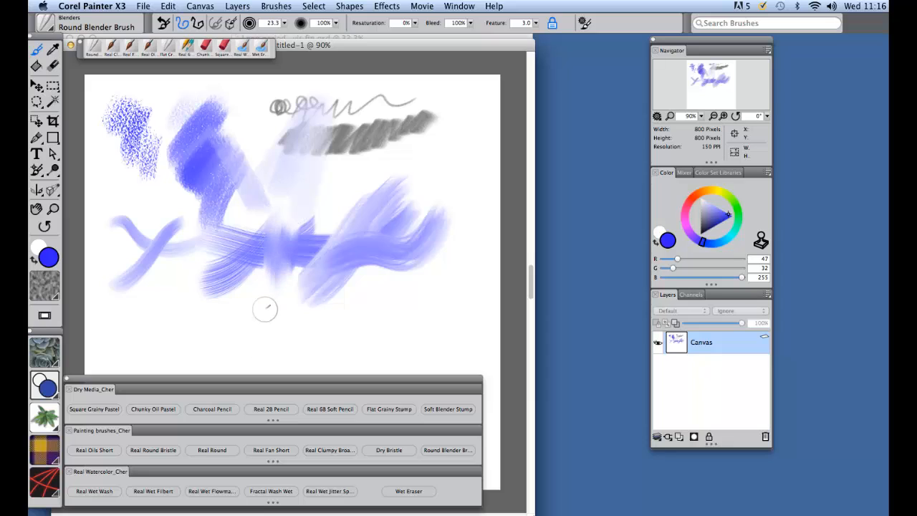
drag(265, 309, 180, 231)
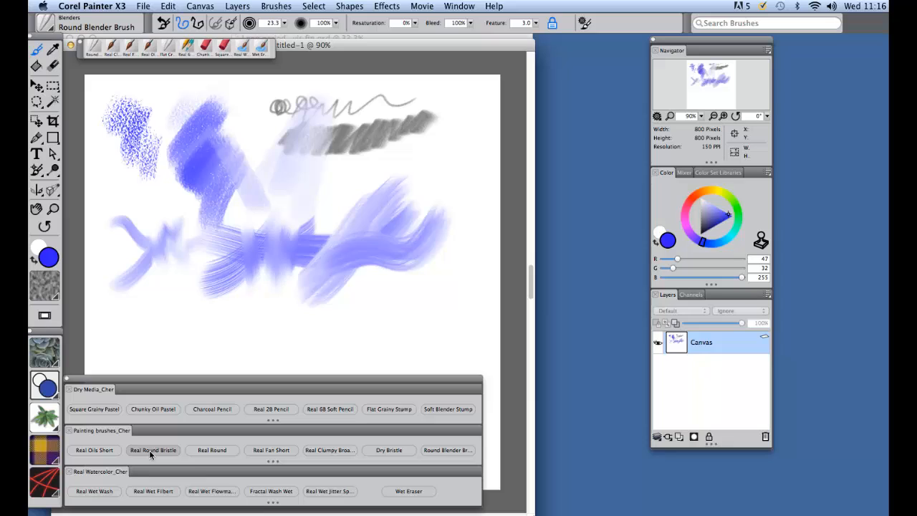
mouse_move(95, 490)
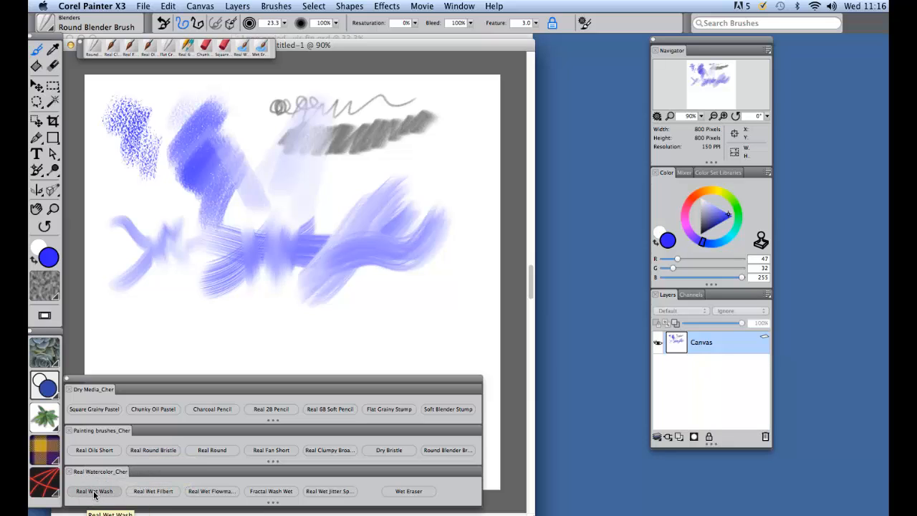
- Paint a Real Wet Wash watercolor stroke near the lower left of the canvas
click(95, 490)
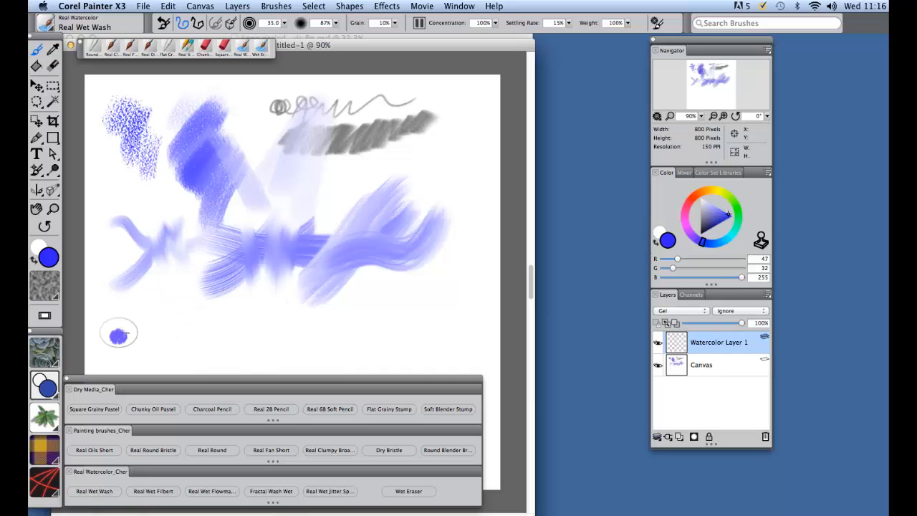
drag(117, 332, 208, 332)
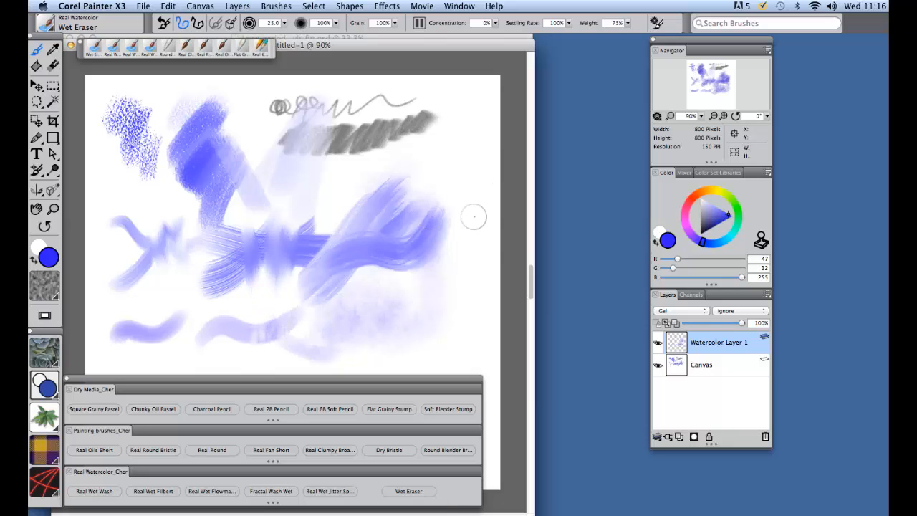
mouse_move(473, 120)
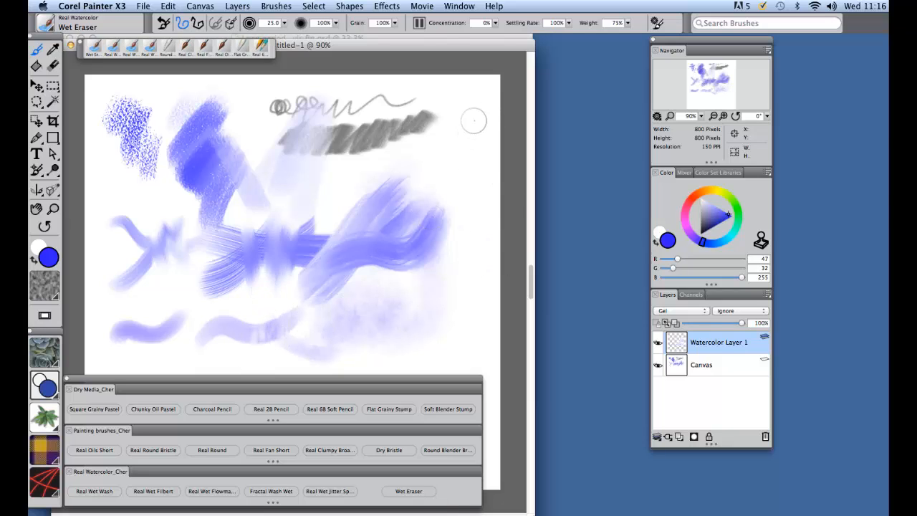
mouse_move(454, 152)
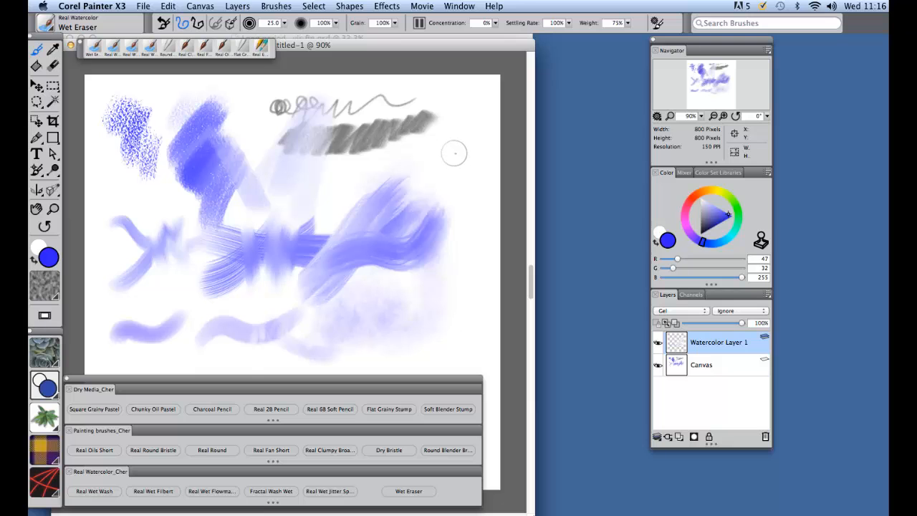
mouse_move(461, 149)
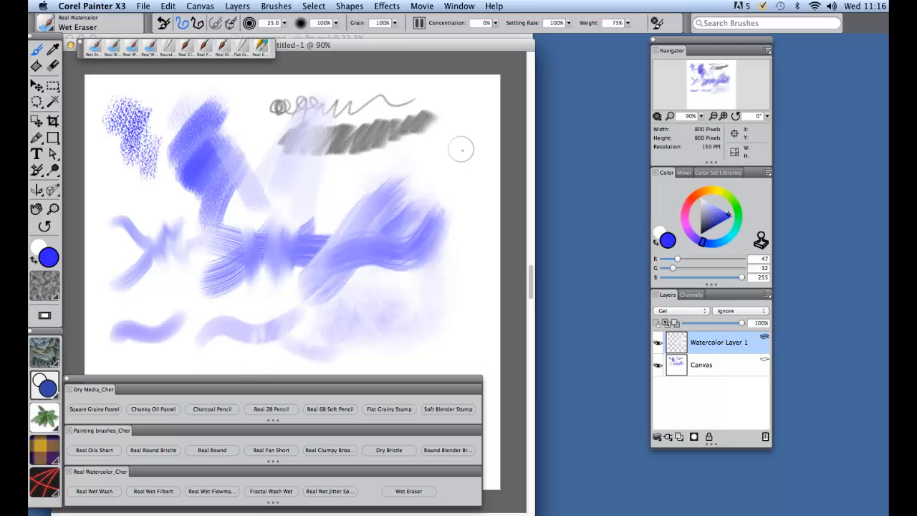